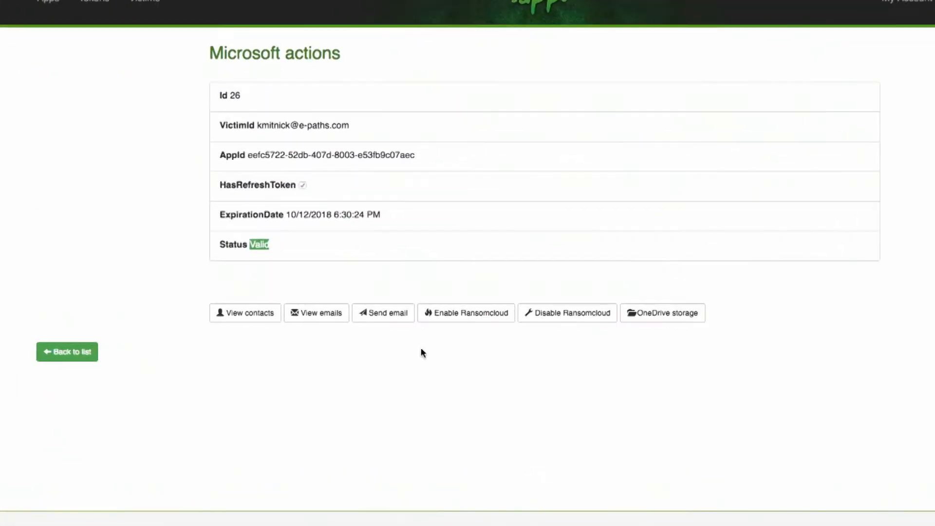
mouse_move(362, 402)
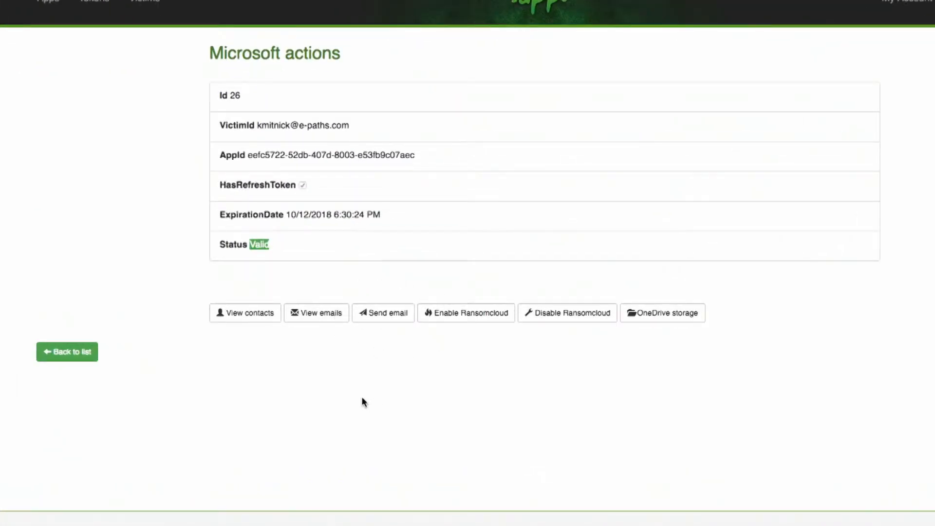